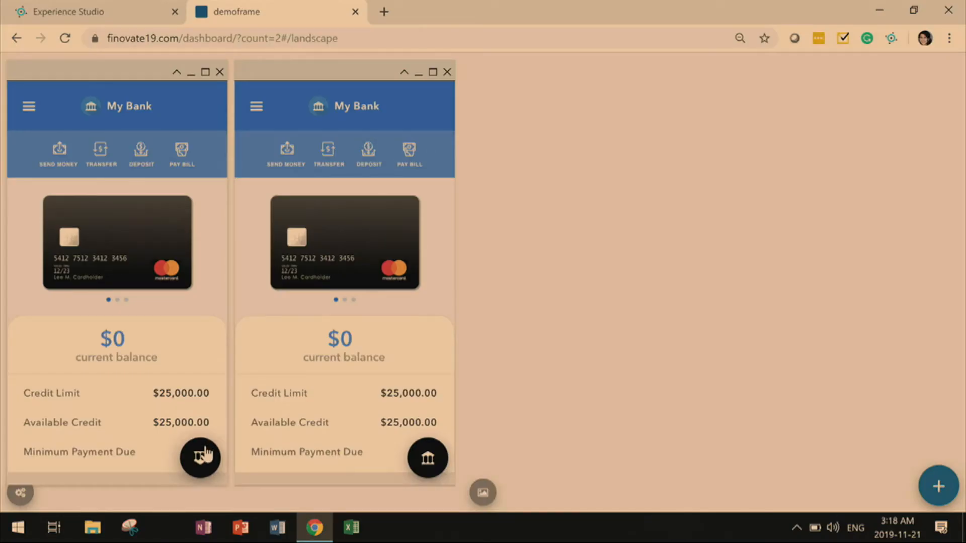
Step: Sign in the left phone as User Profile 1, Sara - Student
left_click(200, 458)
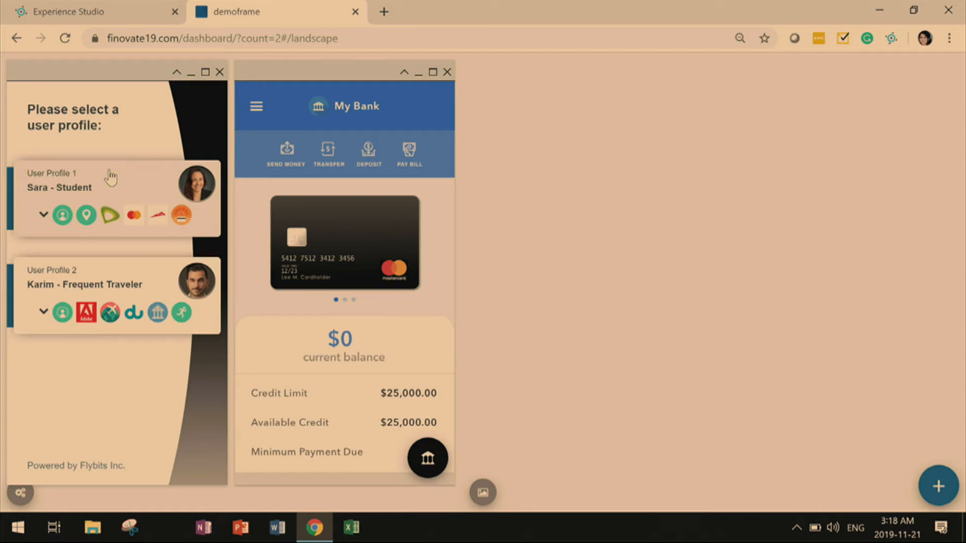
left_click(111, 197)
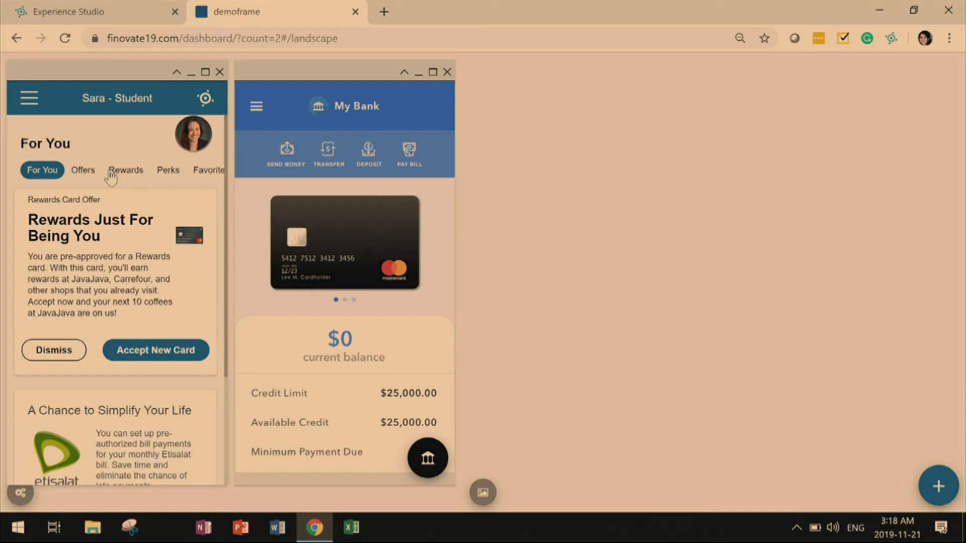
mouse_move(130, 208)
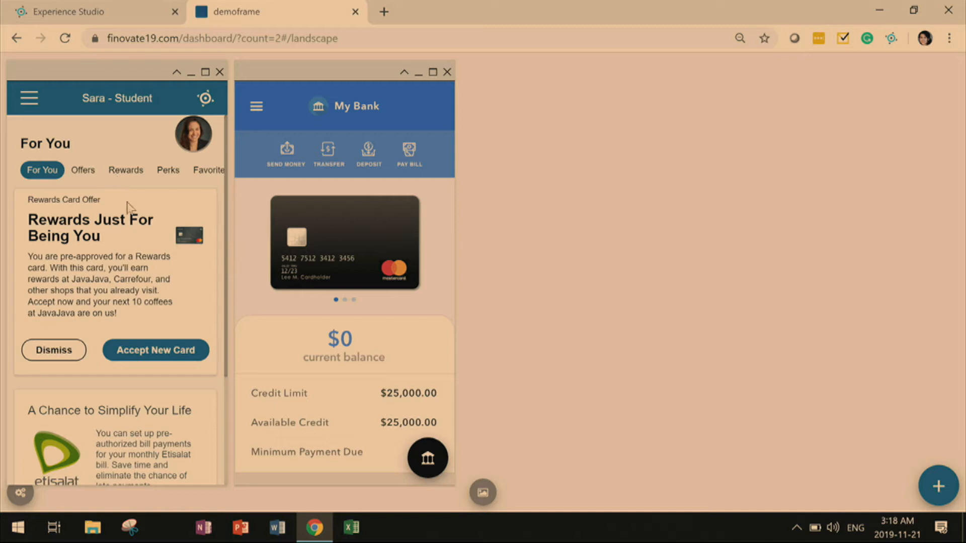
Step: Accept Sara's pre-approved Rewards Card Offer with Accept New Card
left_click(156, 350)
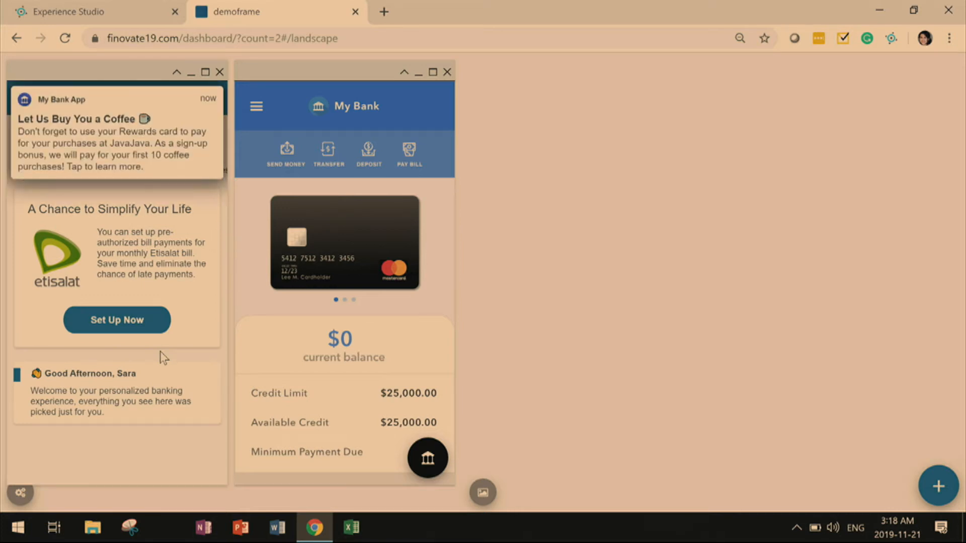
mouse_move(117, 163)
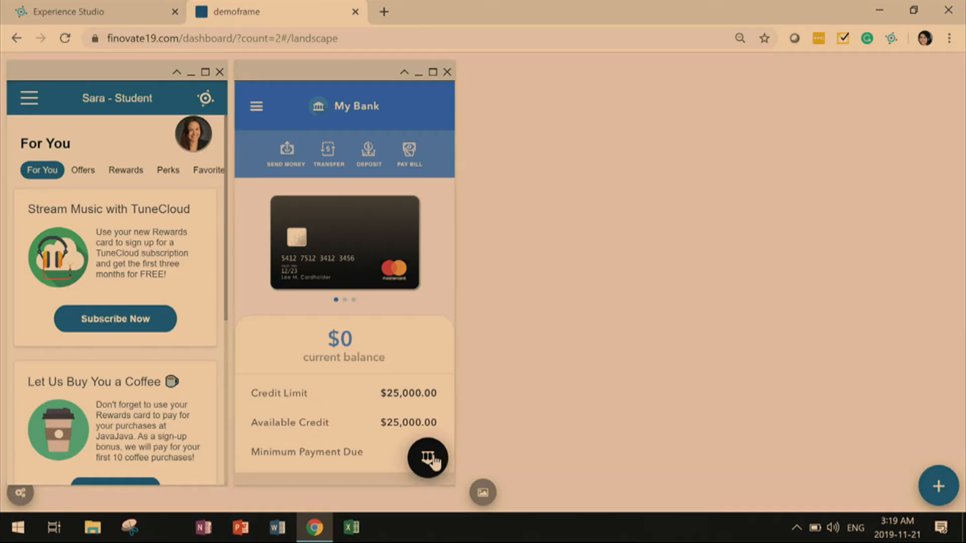
Step: Load Karim - Frequent Traveler on the right phone and view the airport lounge message
left_click(427, 459)
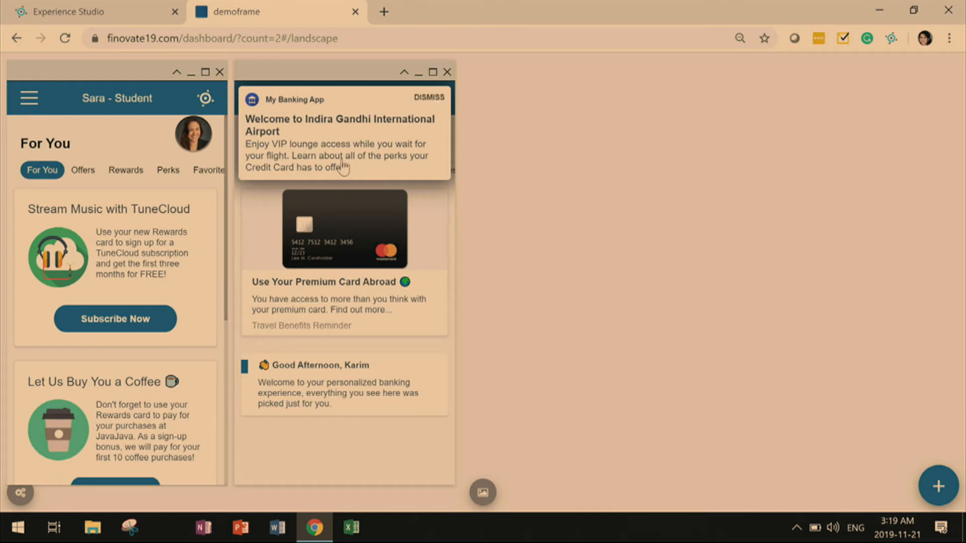
left_click(342, 132)
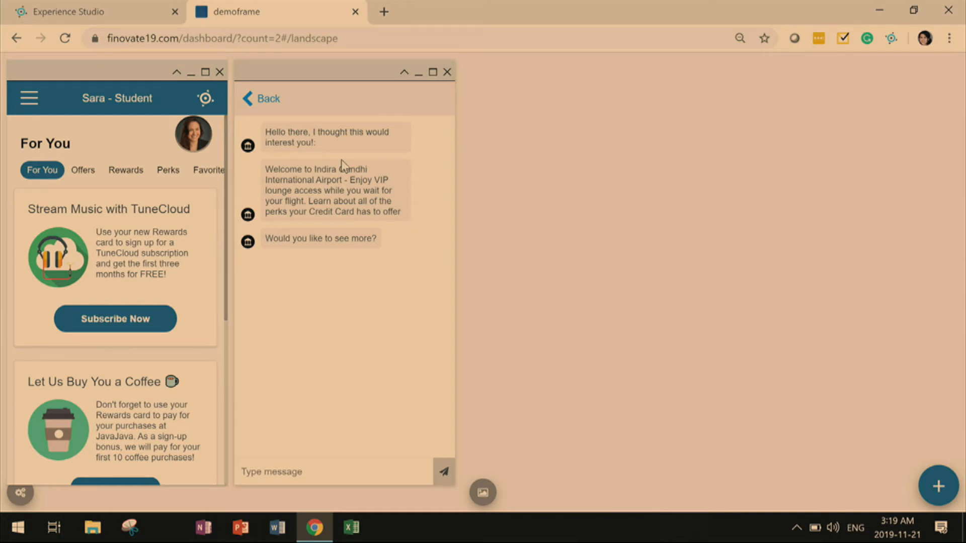
left_click(260, 98)
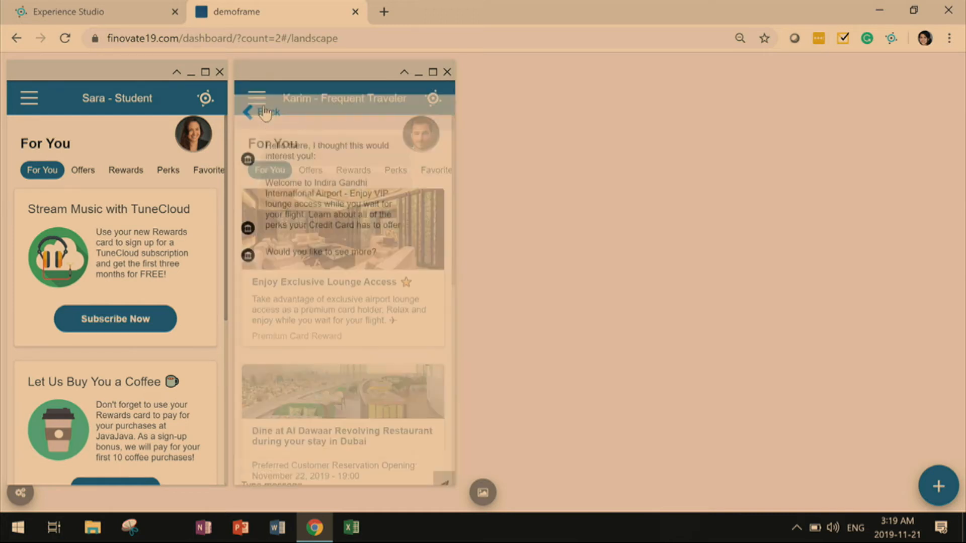
Step: View the Dine at Al Dawaar details, then swipe the Dubai restaurant carousel
left_click(256, 111)
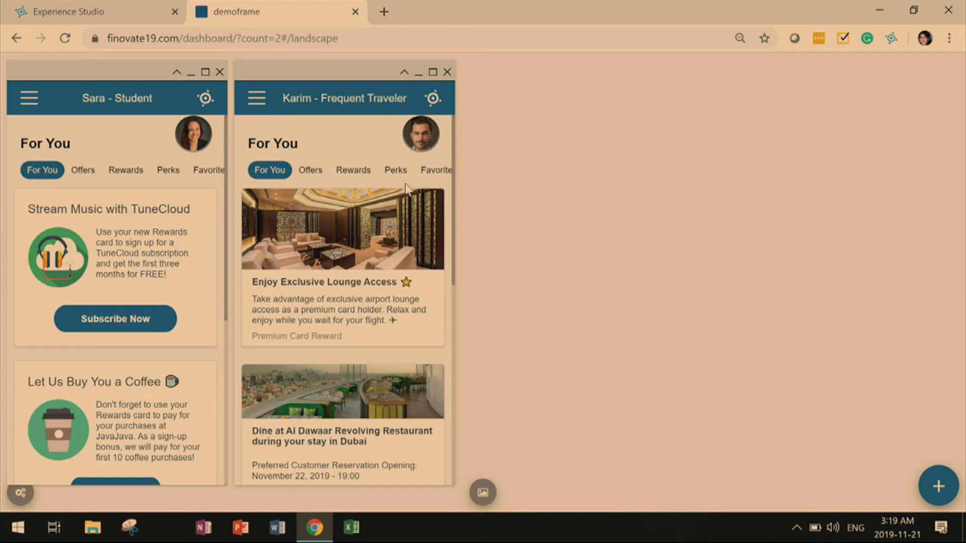
mouse_move(454, 220)
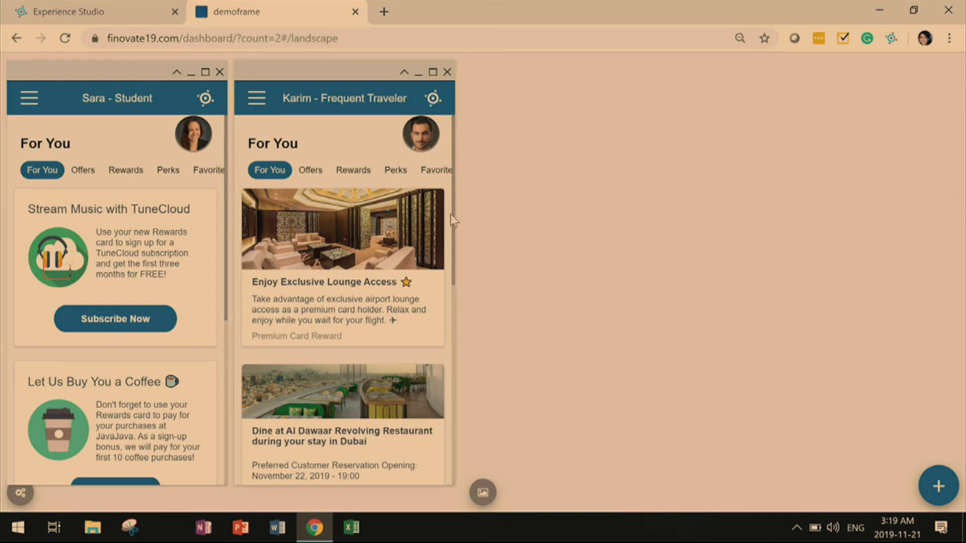
scroll("down", 3)
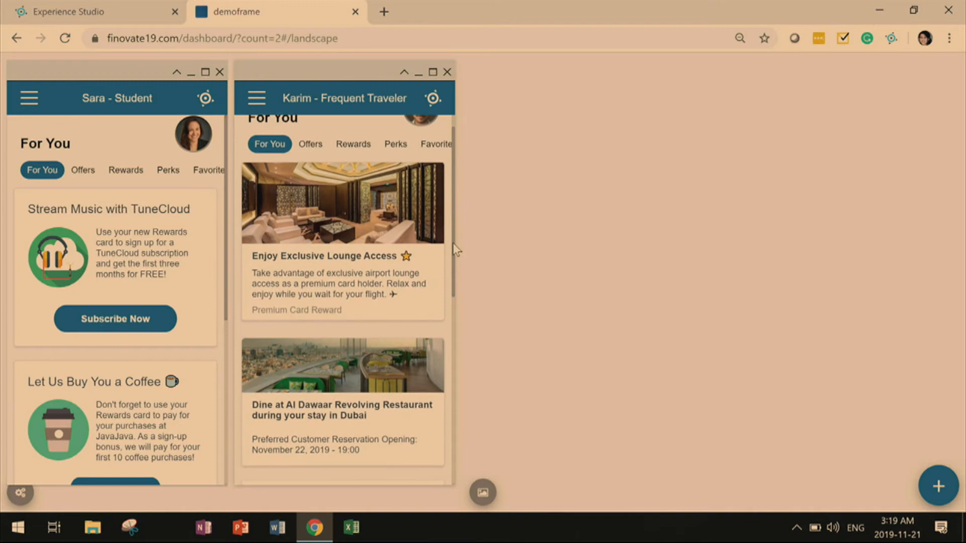
scroll("down", 3)
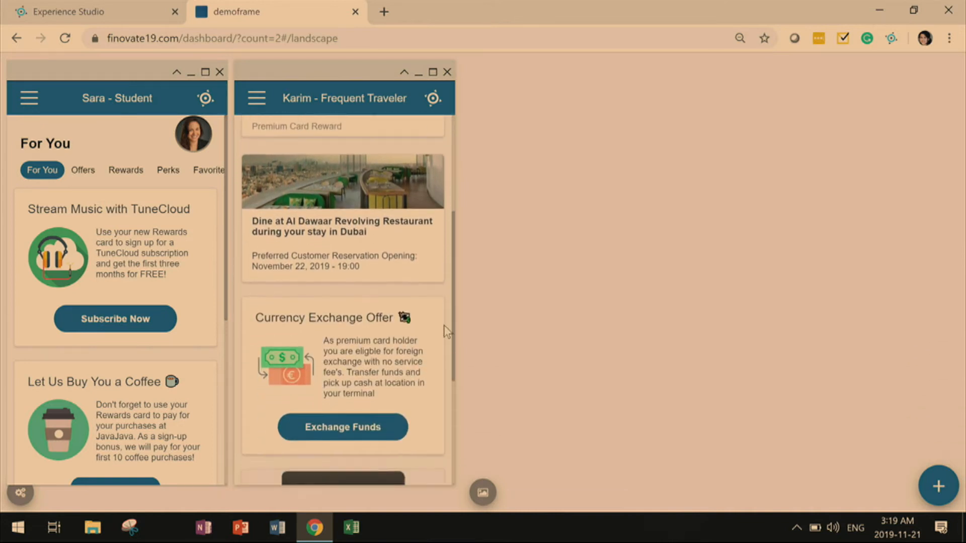
scroll("up", 3)
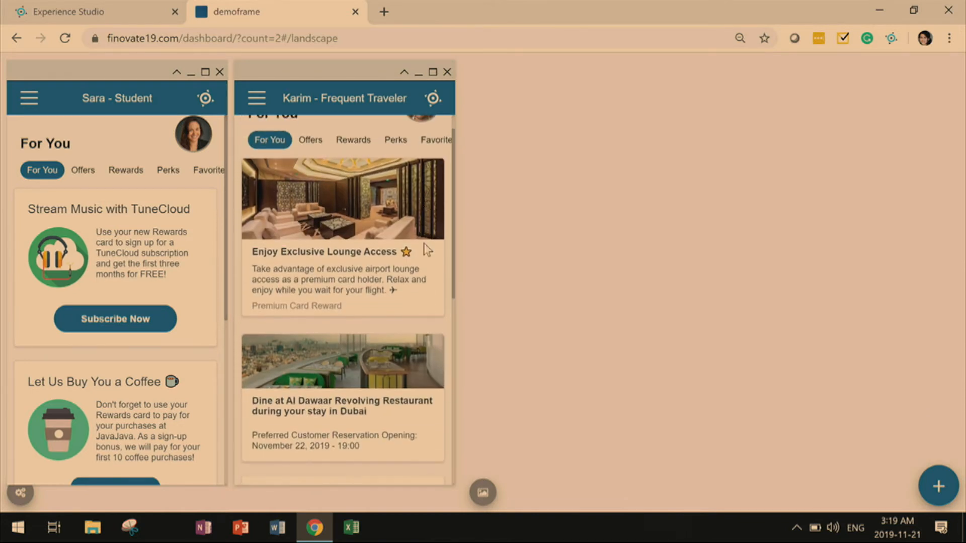
scroll("up", 3)
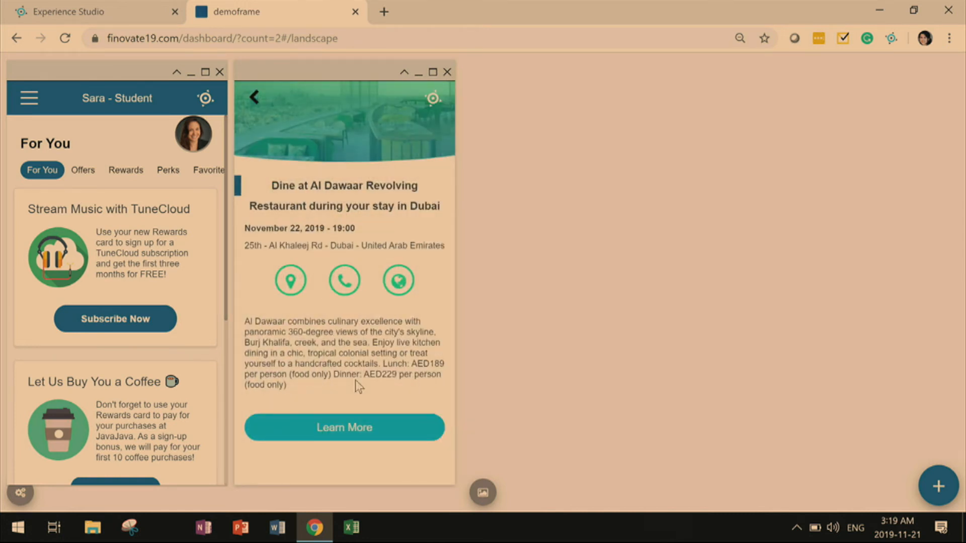
mouse_move(342, 355)
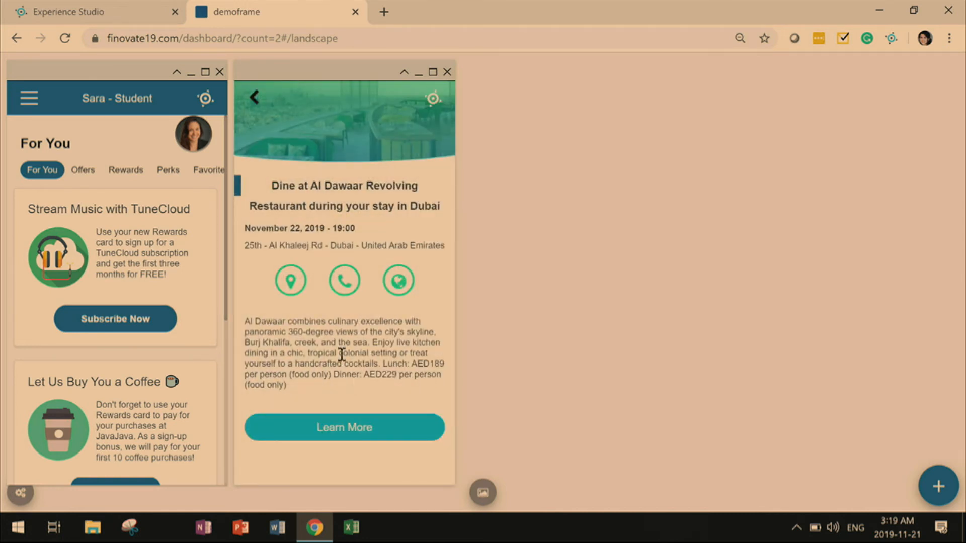
left_click(253, 97)
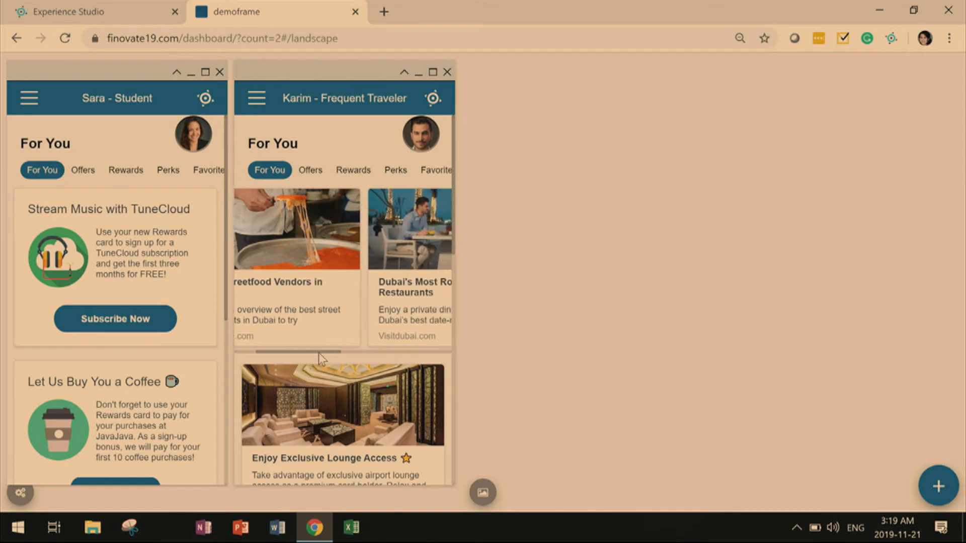
scroll("right", 3)
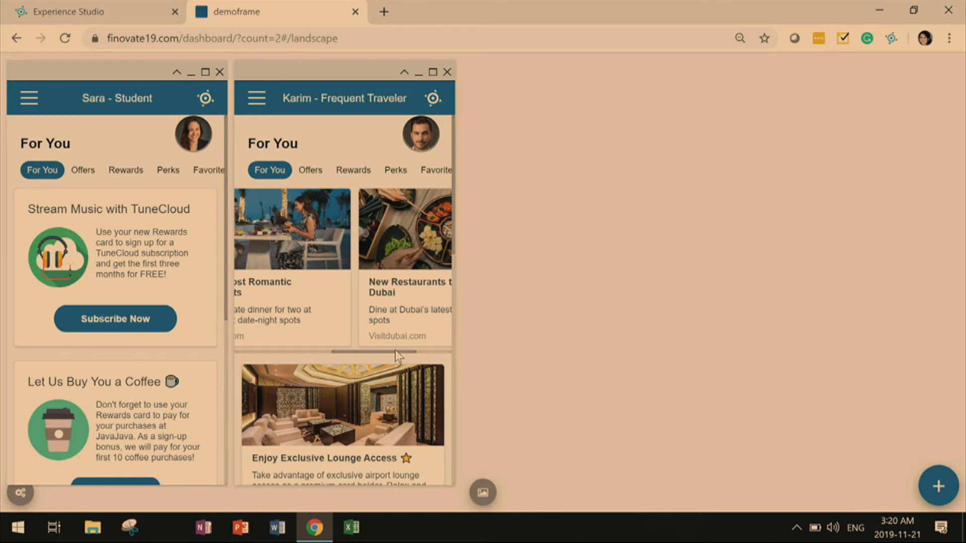
Step: Switch from the demoframe to the Experience Studio browser tab
left_click(86, 12)
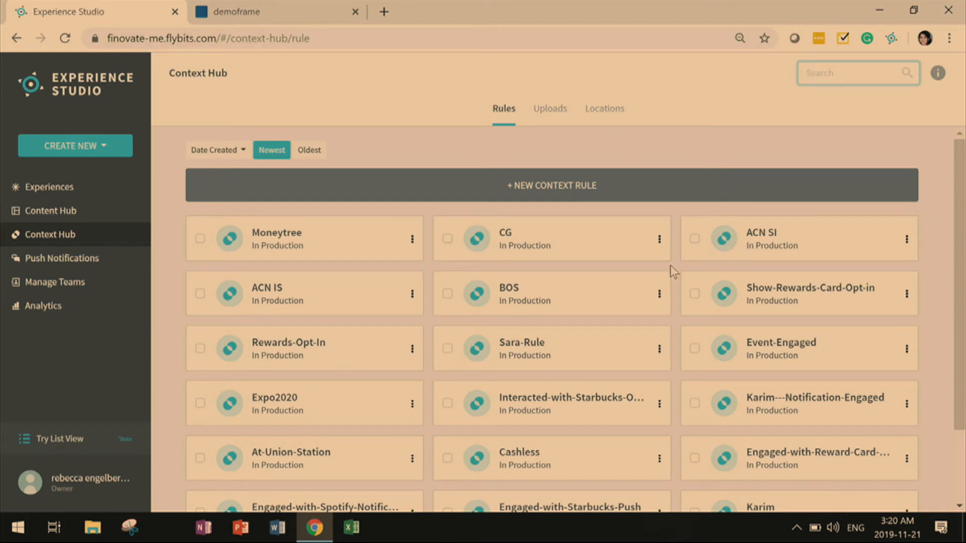
mouse_move(286, 124)
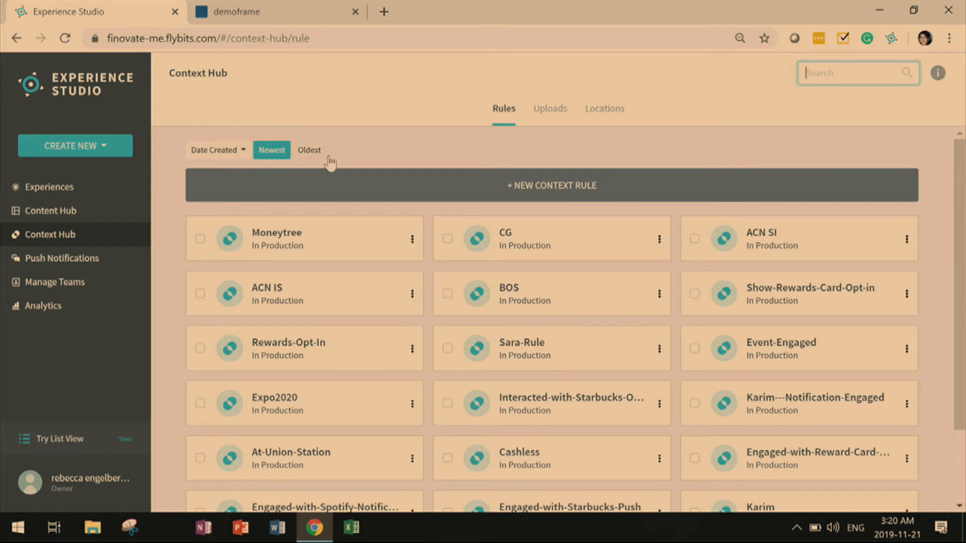
left_click(550, 185)
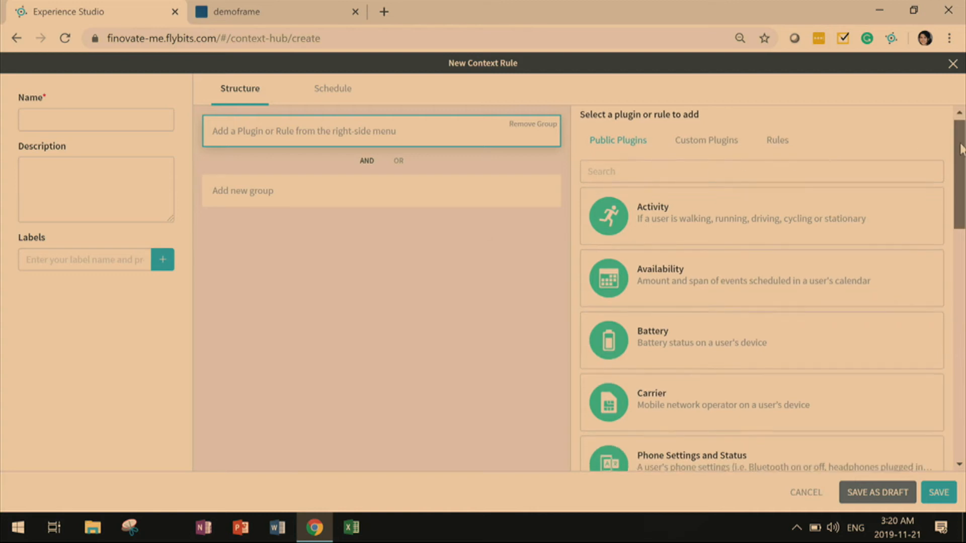
scroll("up", 3)
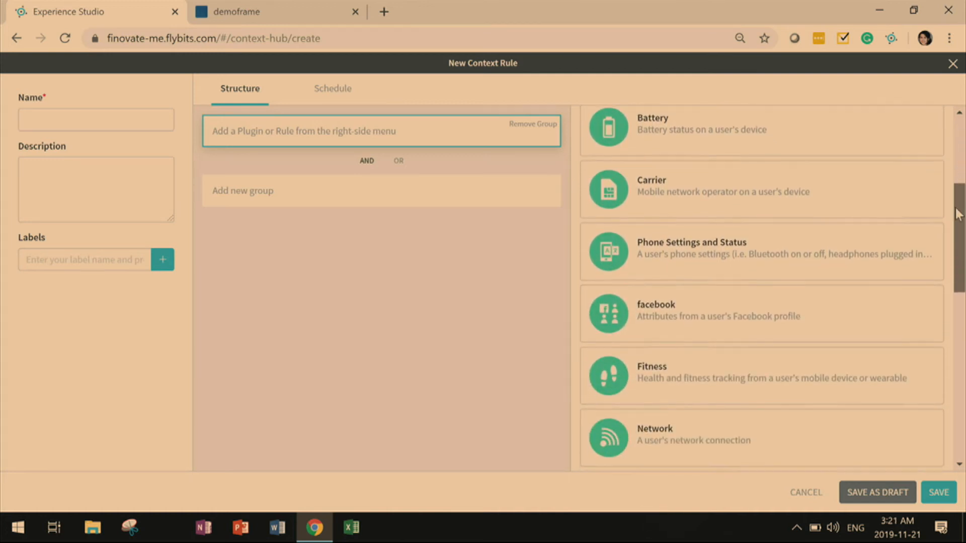
scroll("down", 3)
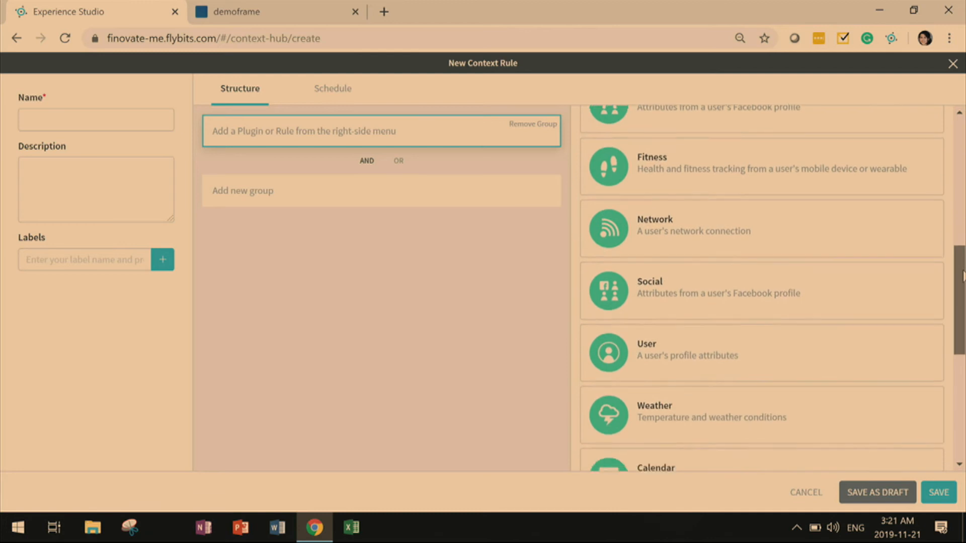
scroll("up", 3)
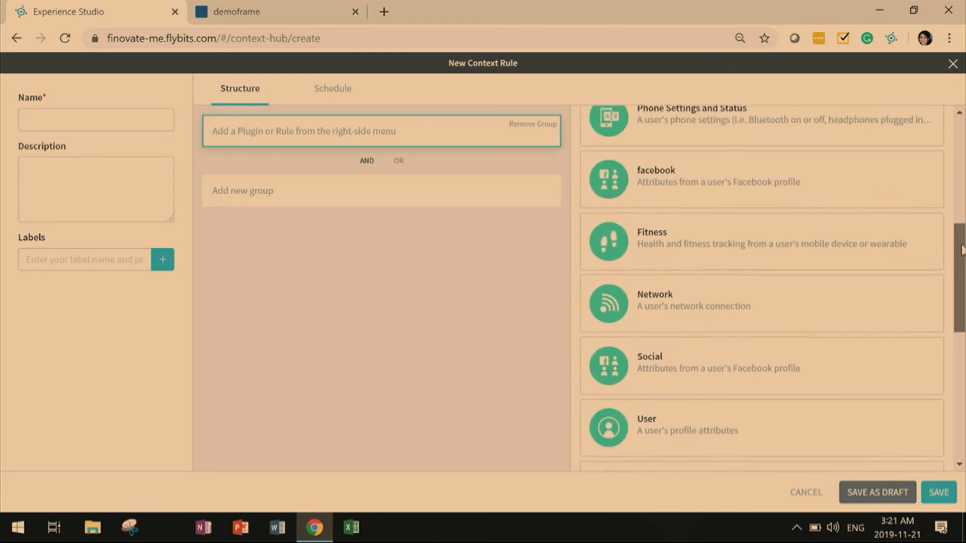
scroll("up", 3)
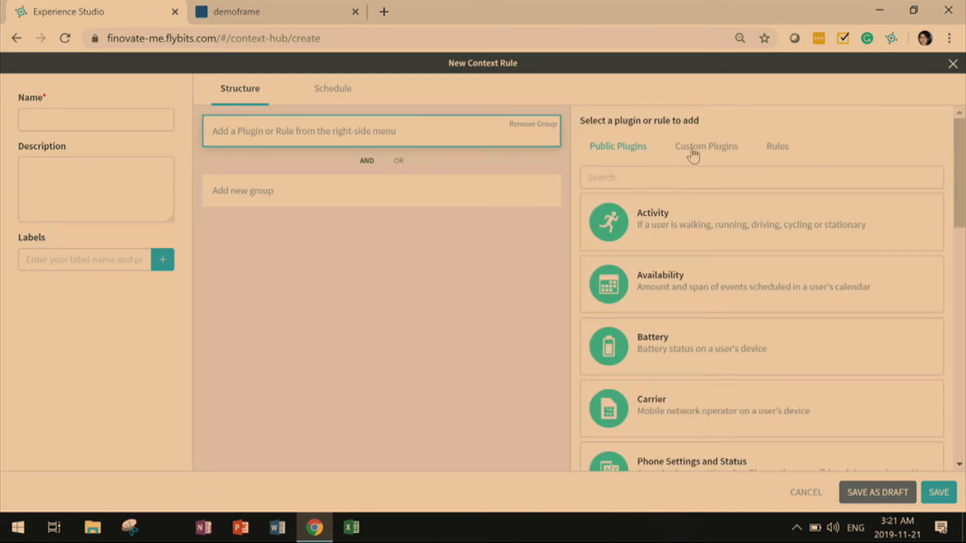
left_click(705, 146)
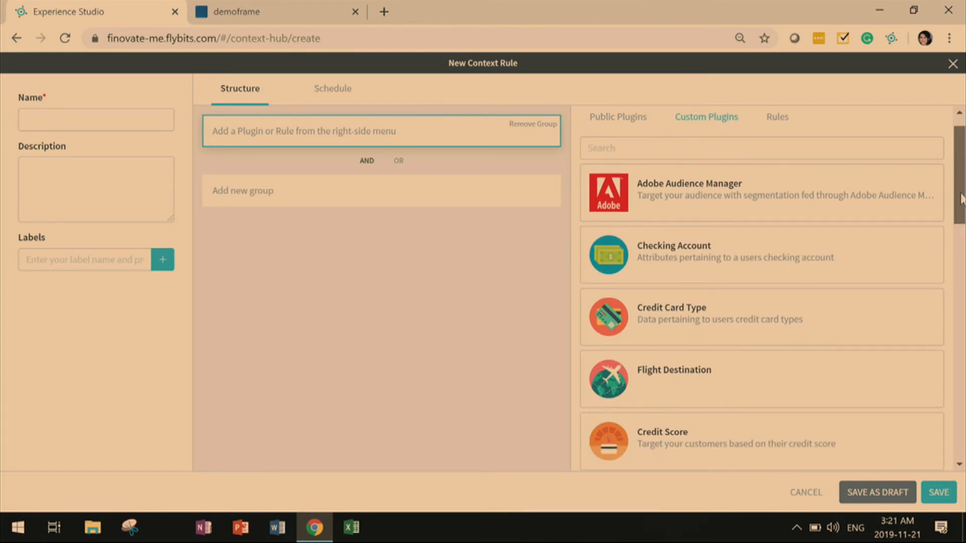
scroll("down", 3)
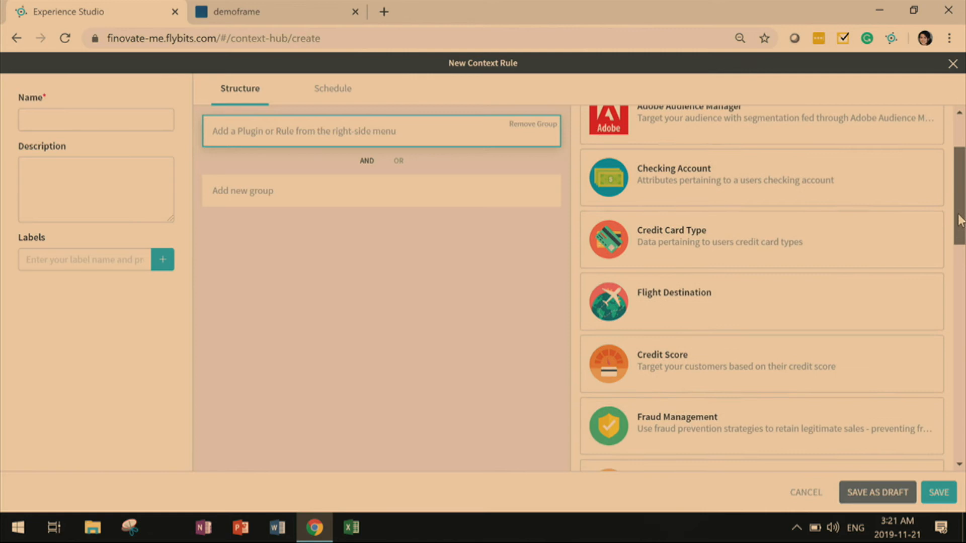
scroll("down", 3)
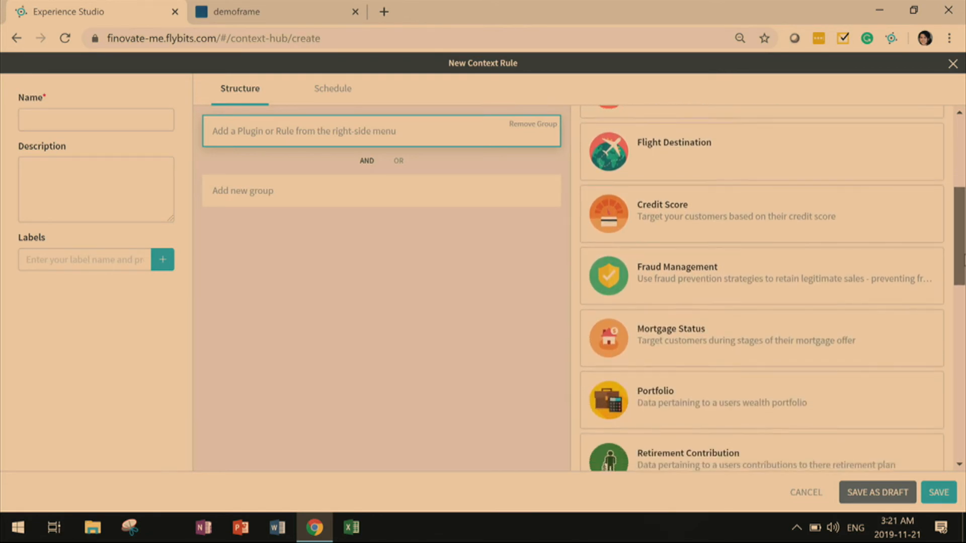
scroll("down", 3)
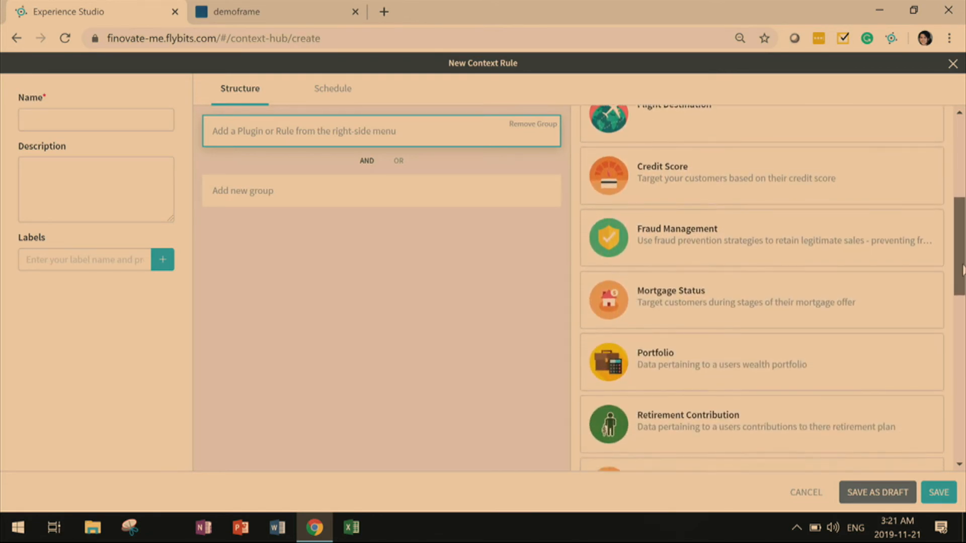
scroll("down", 3)
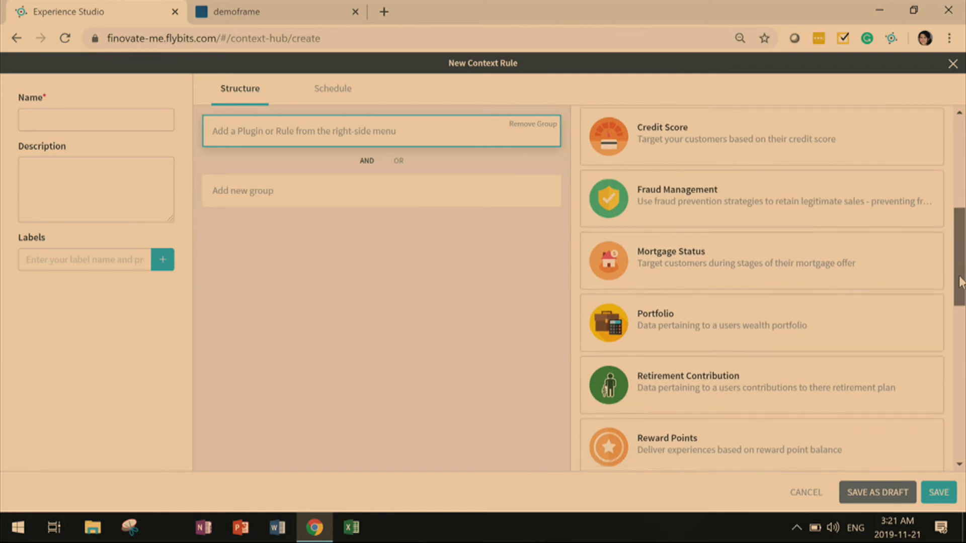
scroll("down", 3)
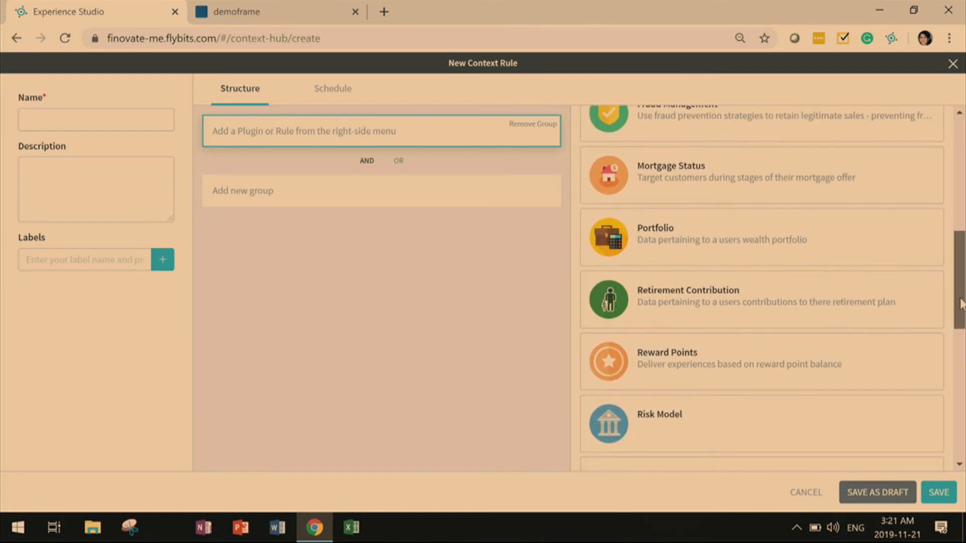
scroll("down", 3)
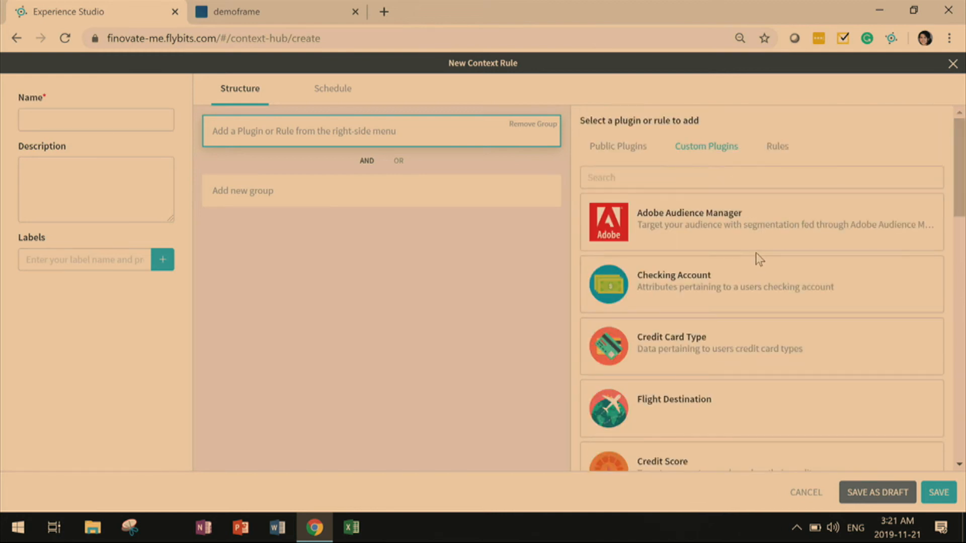
mouse_move(746, 240)
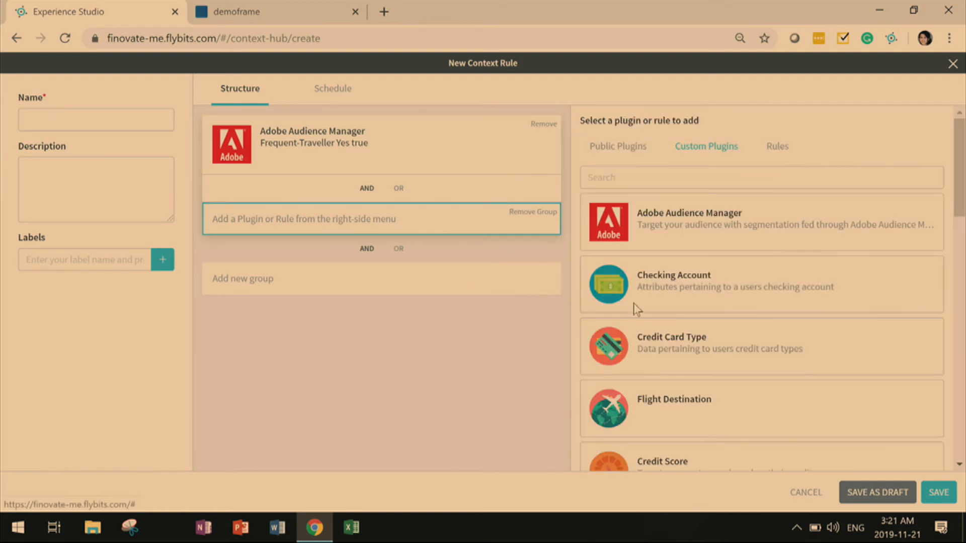
mouse_move(733, 419)
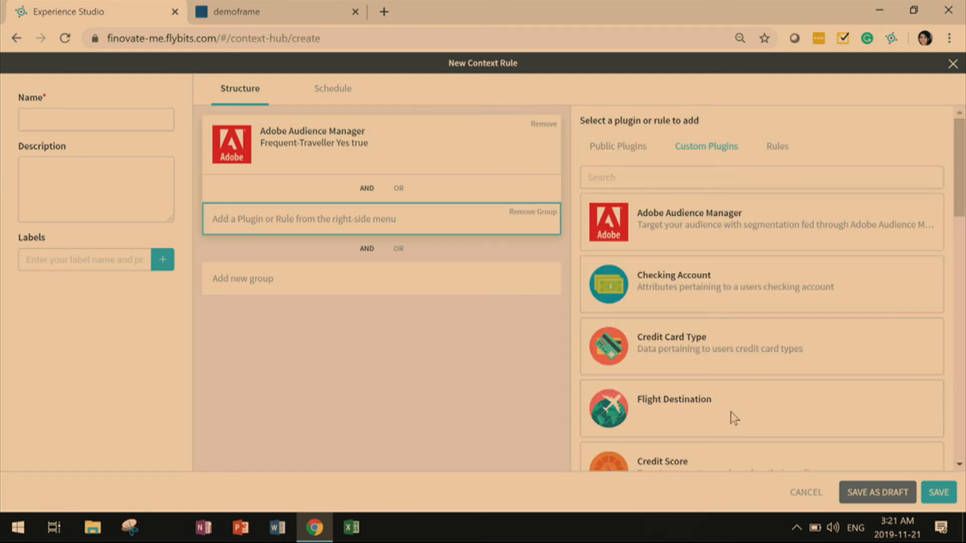
Step: Add Flight Destination Dubai and a Public Plugins Activity condition with Driving set to No
left_click(672, 399)
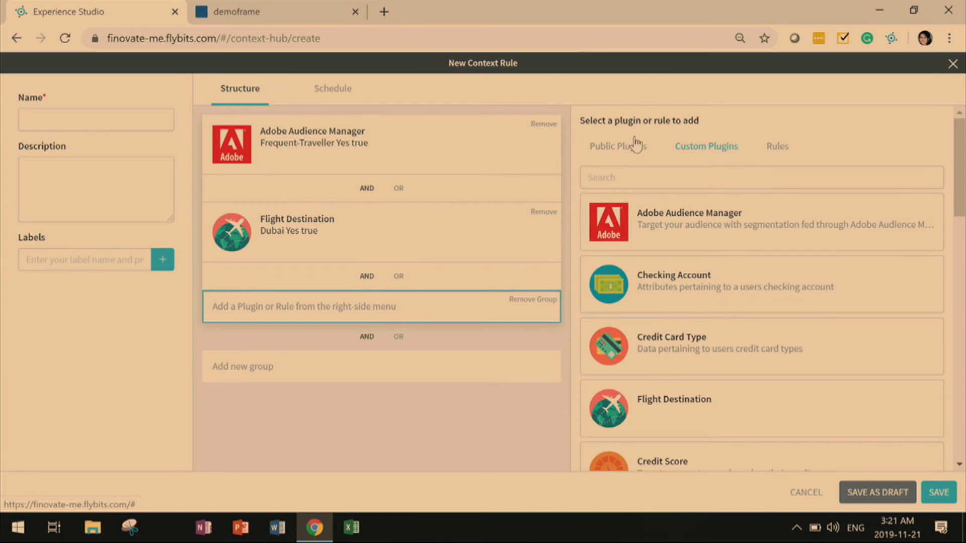
left_click(618, 147)
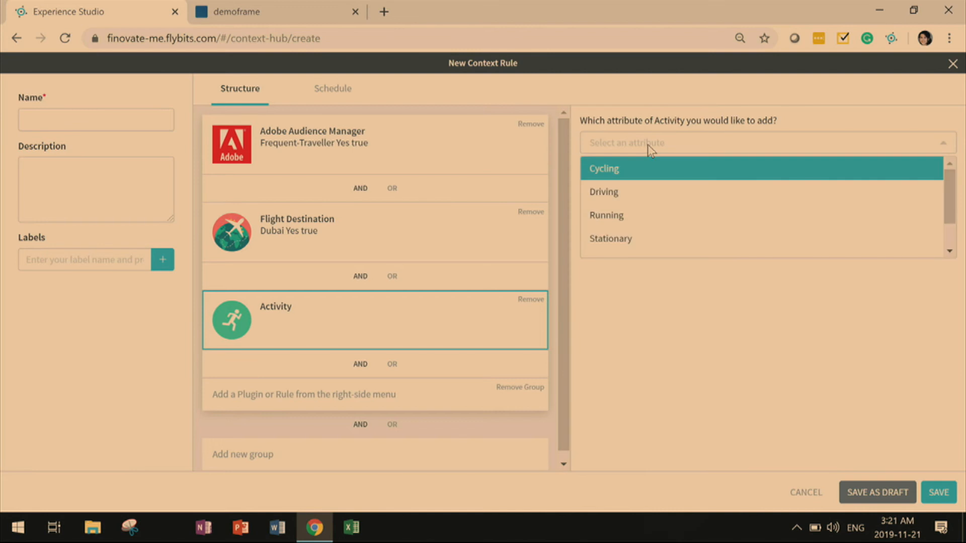
left_click(603, 191)
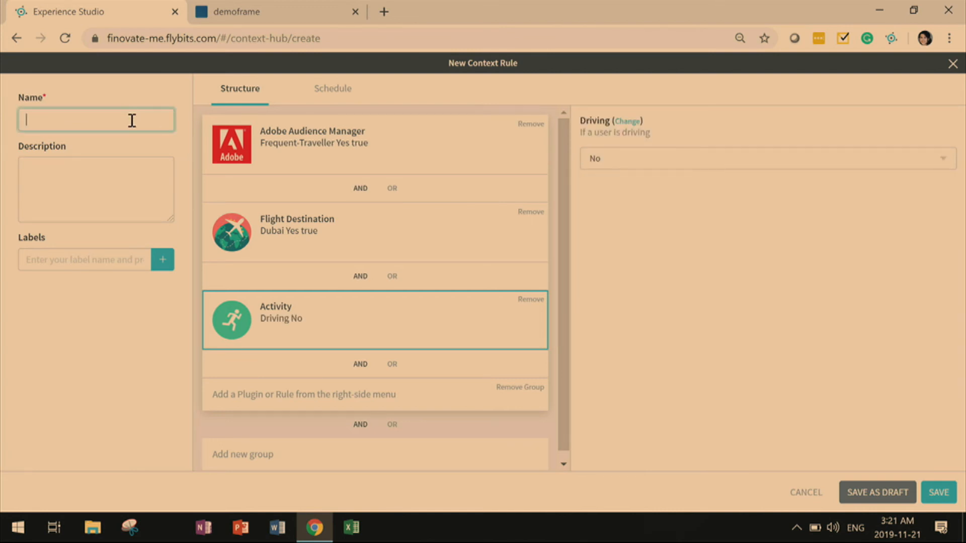
Step: Name the context rule 'Expo 2020' and save it
type("Expo 2020")
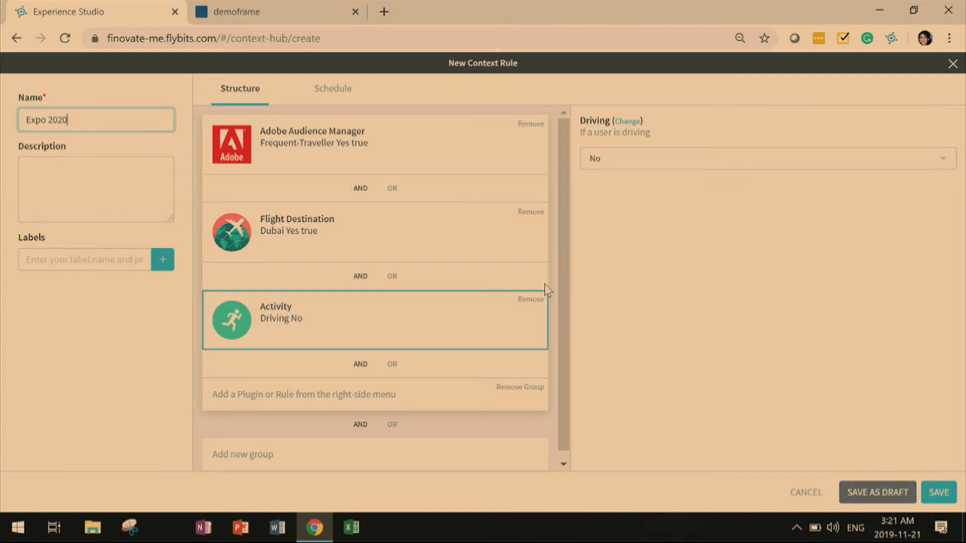
left_click(938, 492)
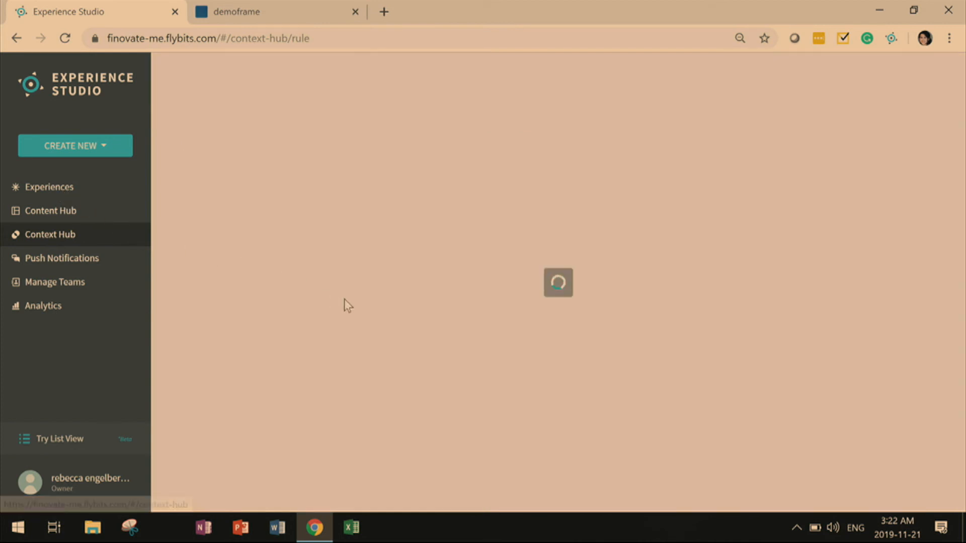
Step: Create a new experience using the Expo 2020 rule with the Dubai offers content
left_click(48, 187)
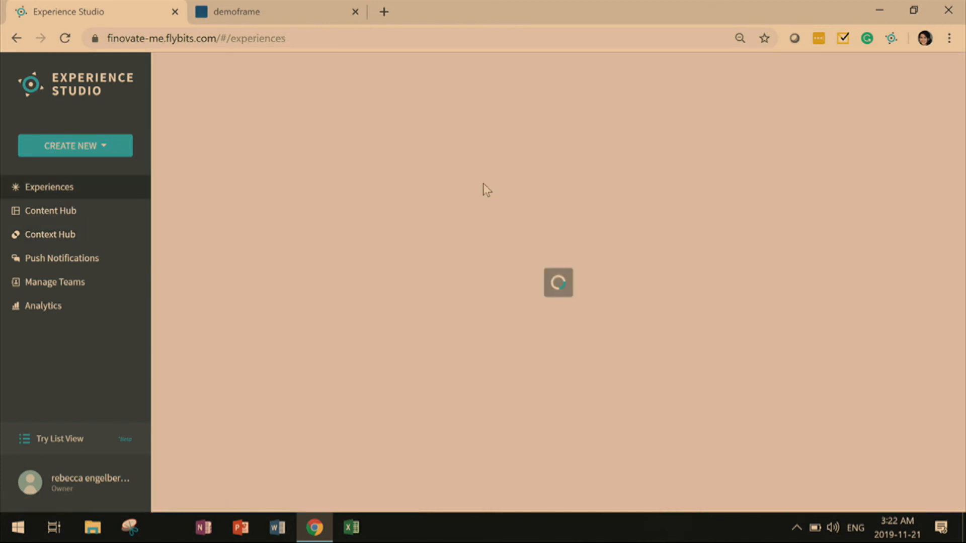
left_click(75, 145)
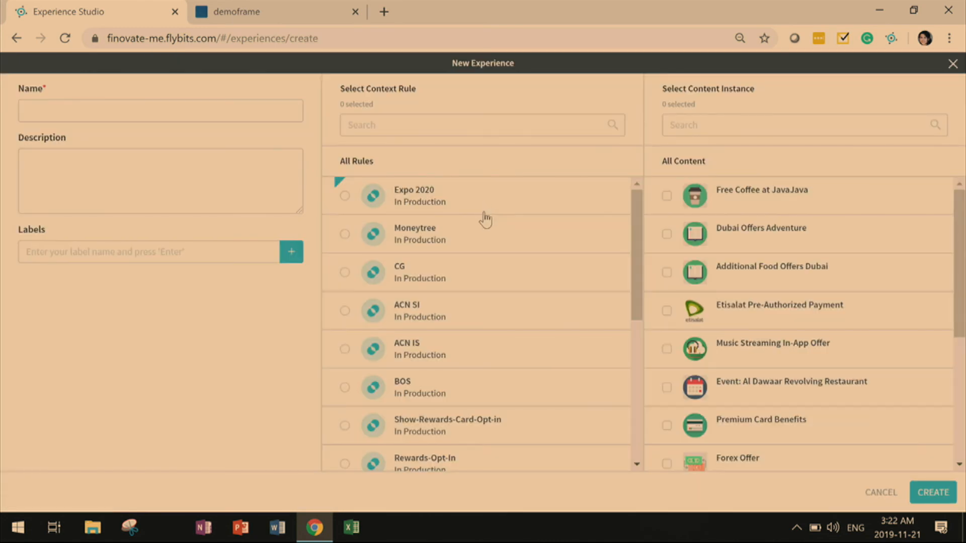
left_click(345, 196)
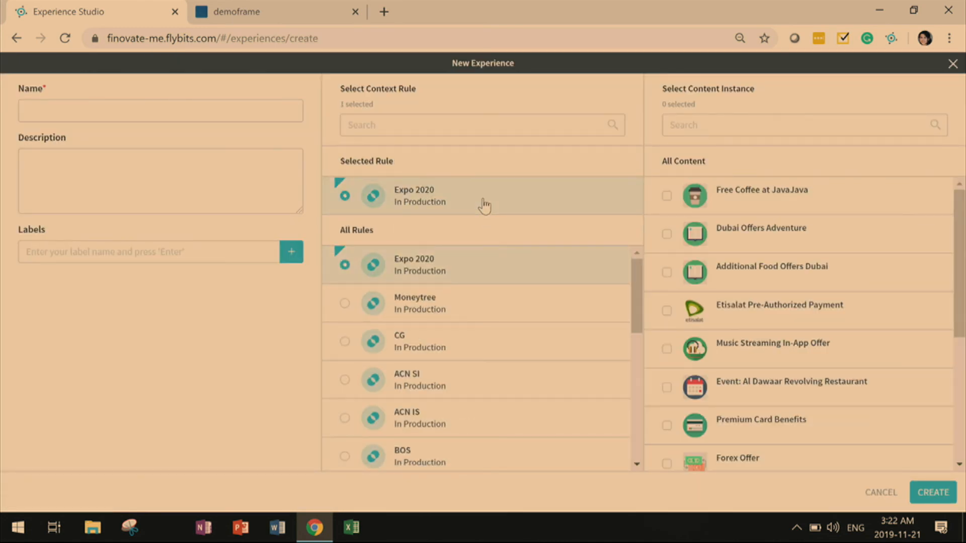
mouse_move(904, 277)
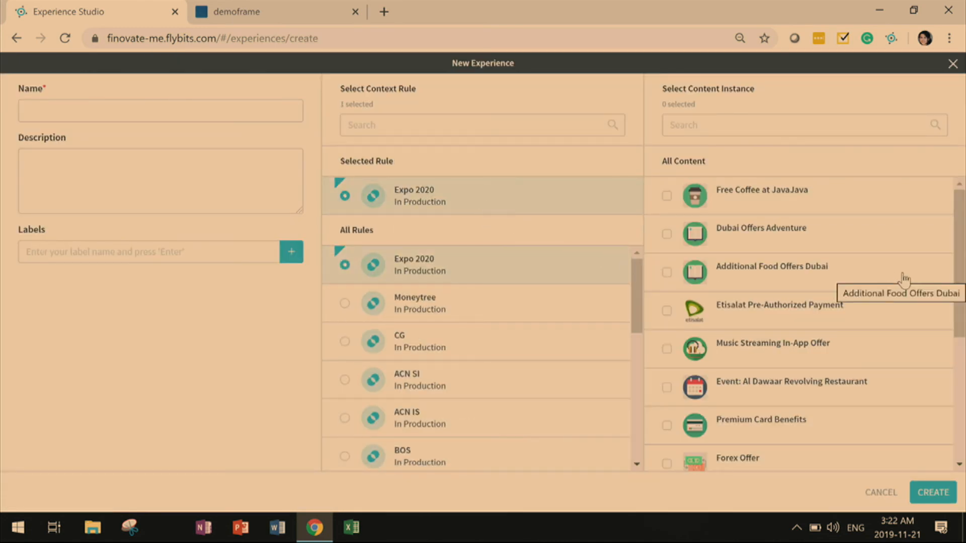
mouse_move(957, 215)
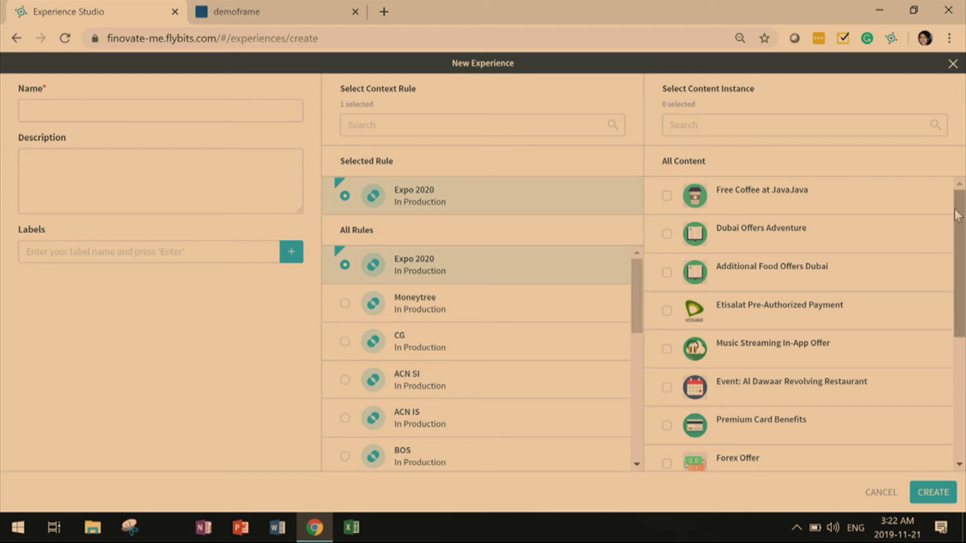
scroll("down", 3)
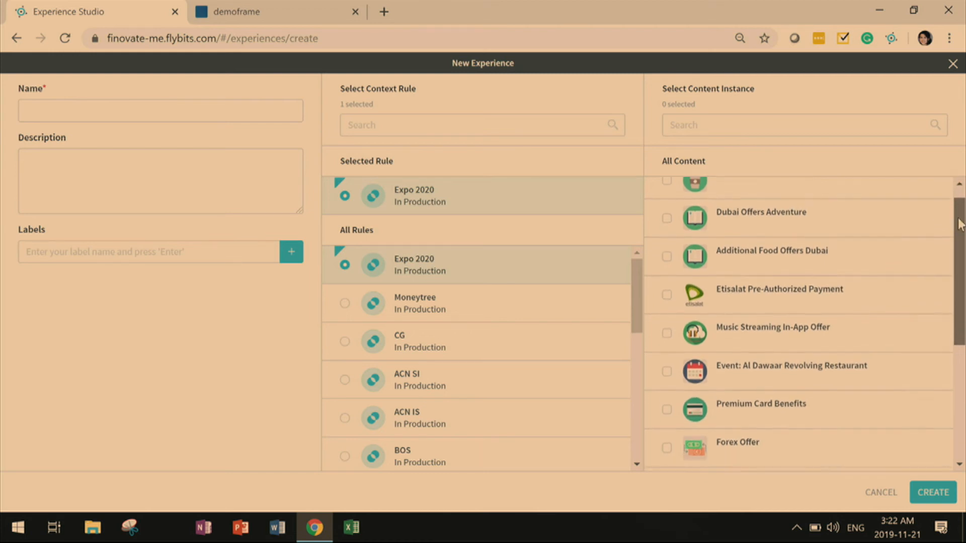
scroll("down", 3)
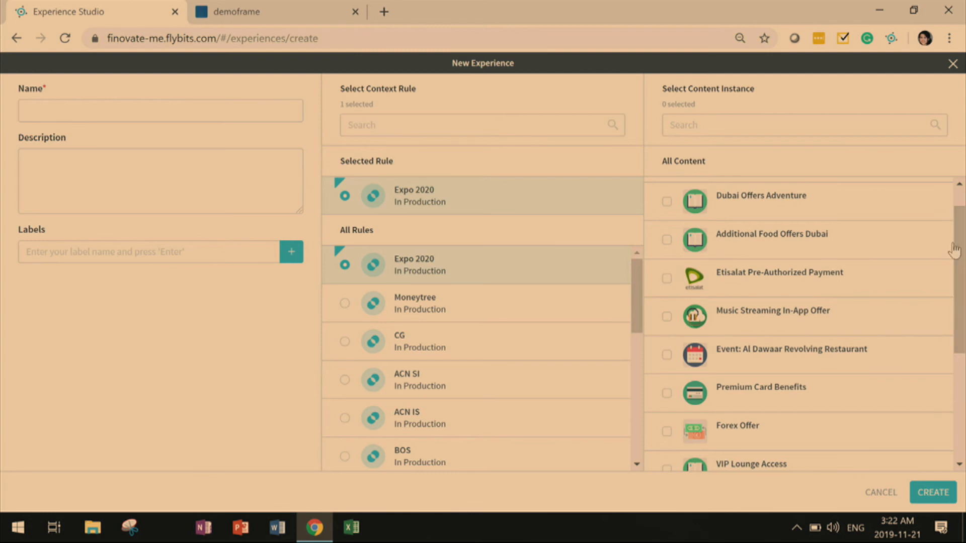
scroll("down", 3)
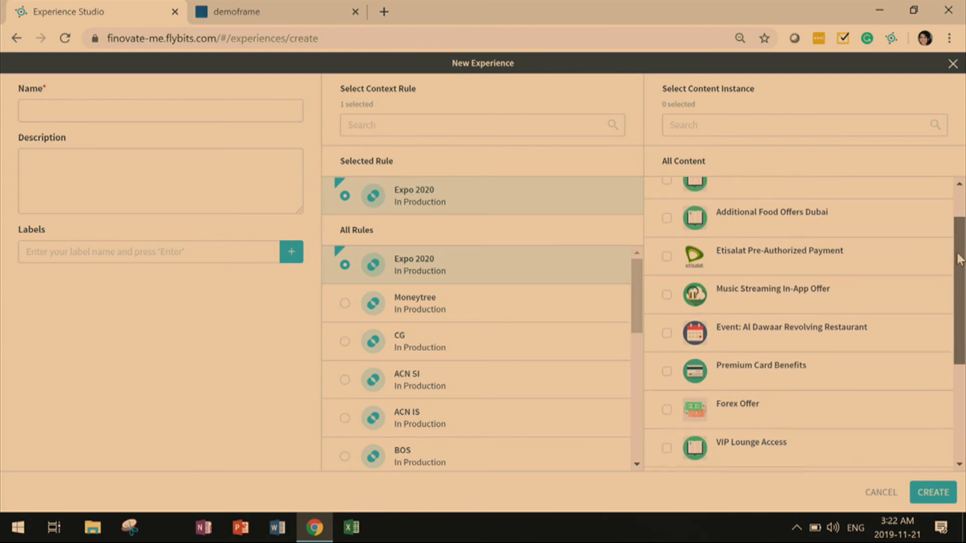
scroll("up", 3)
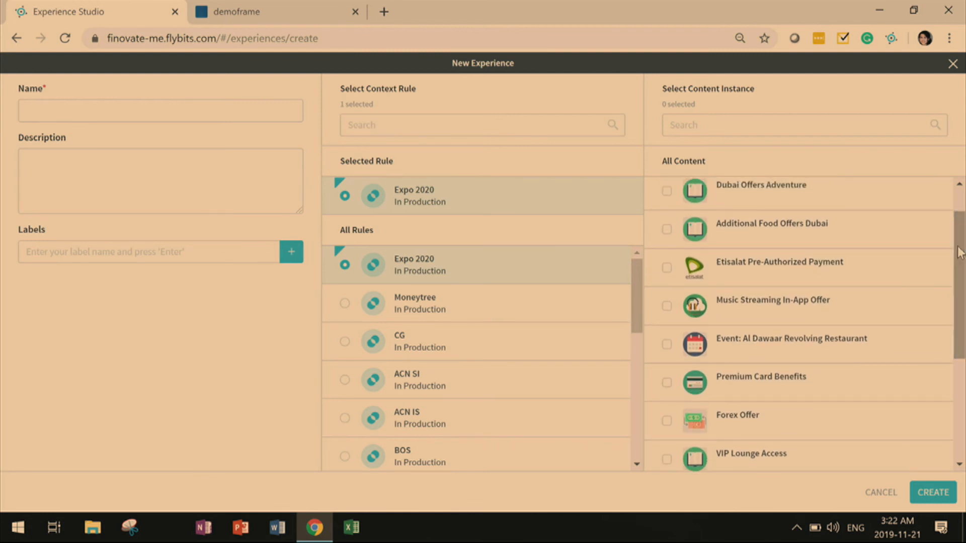
left_click(667, 230)
type("Expo 2020")
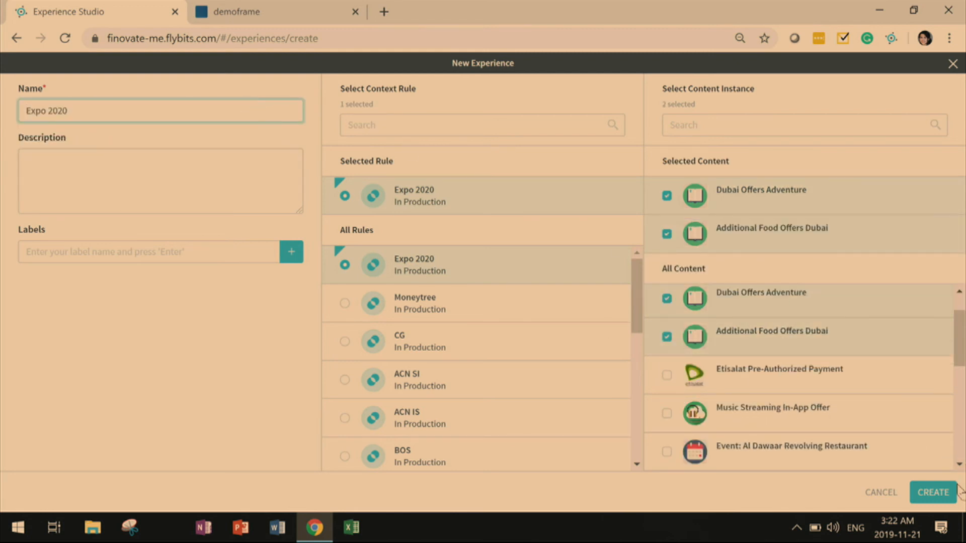
left_click(933, 492)
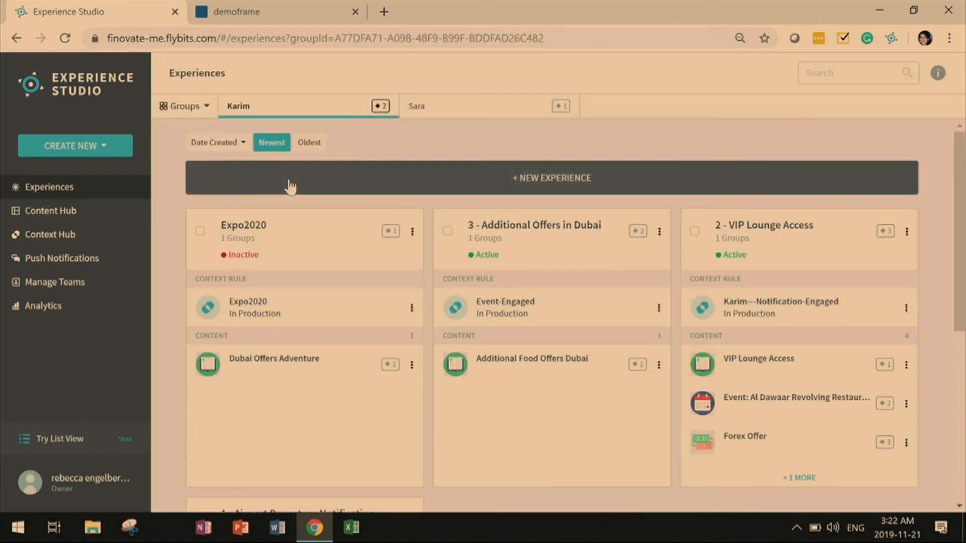
Step: Activate the Expo2020 experience and confirm the activation
left_click(412, 231)
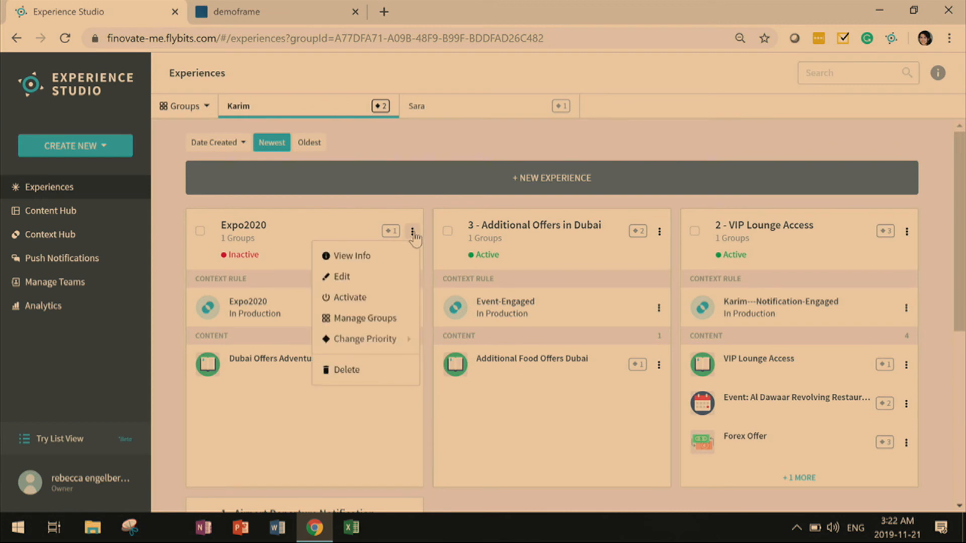
left_click(349, 297)
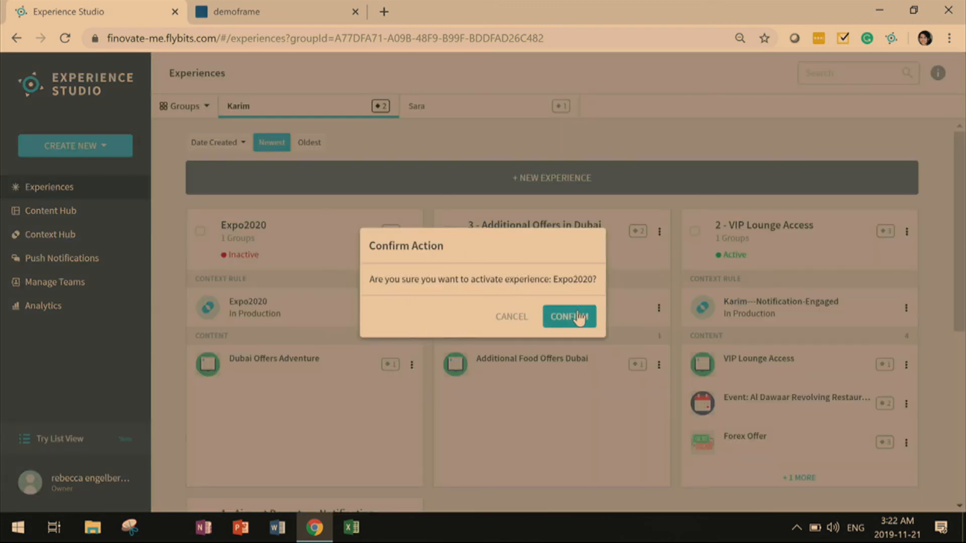
left_click(567, 316)
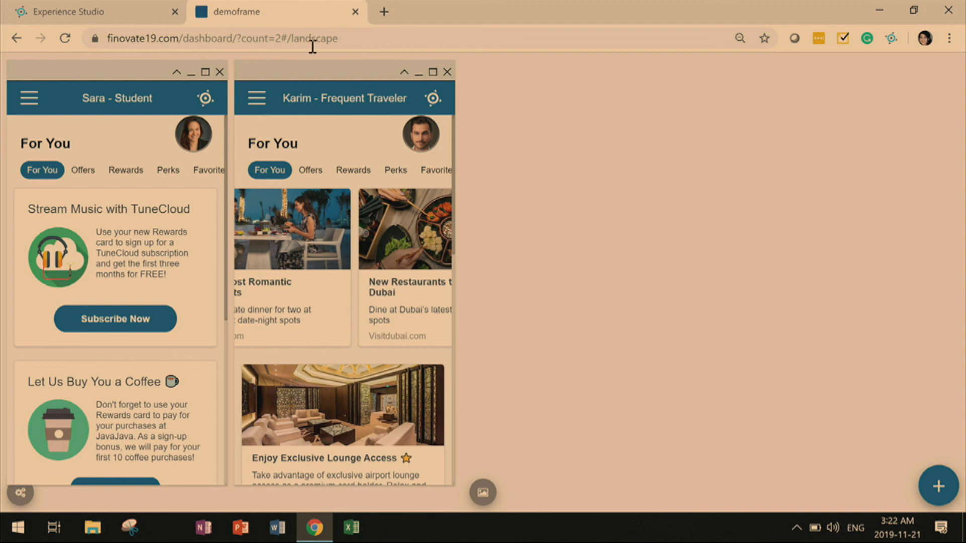